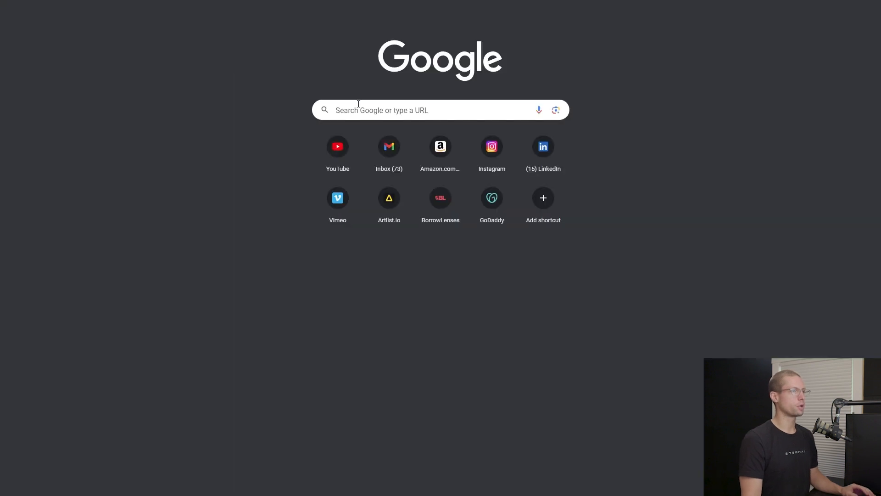
Search Google Images for 'rusted metal texture' and filter the results by usage rights.
text(rusted metal texture)
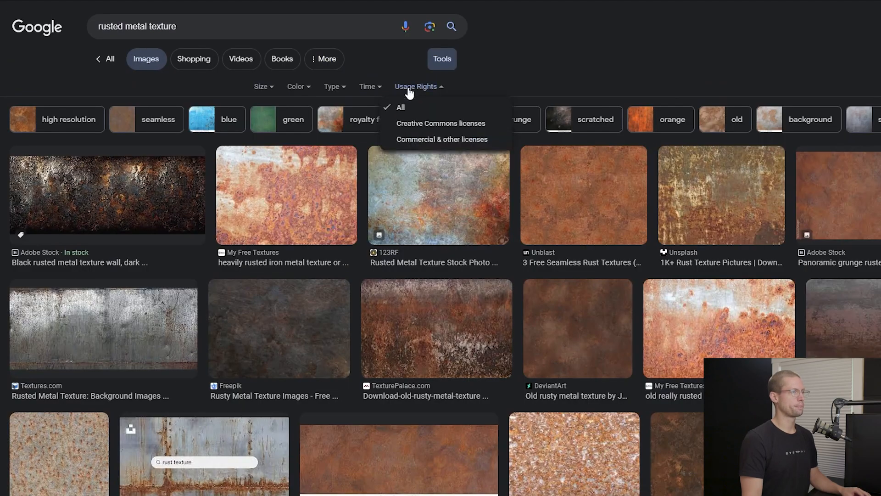
click(441, 123)
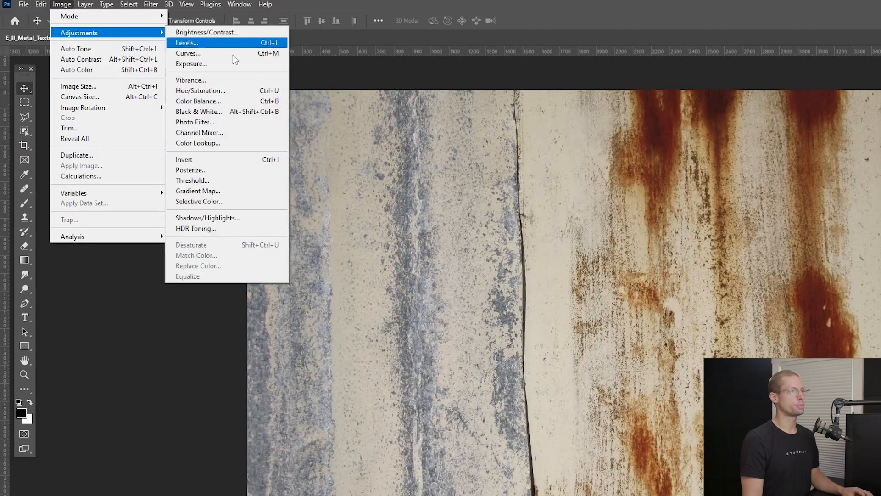
Apply a Black & White adjustment to the rusted metal texture and confirm it.
click(198, 111)
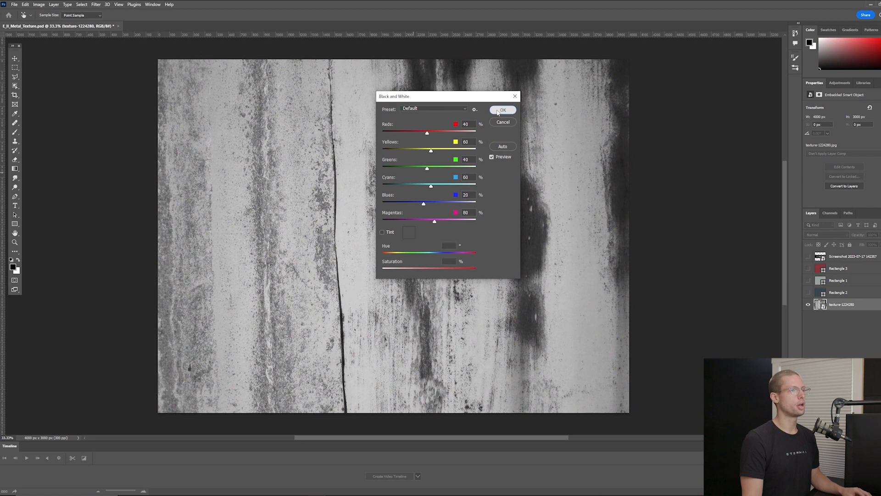
click(501, 109)
text(Extr)
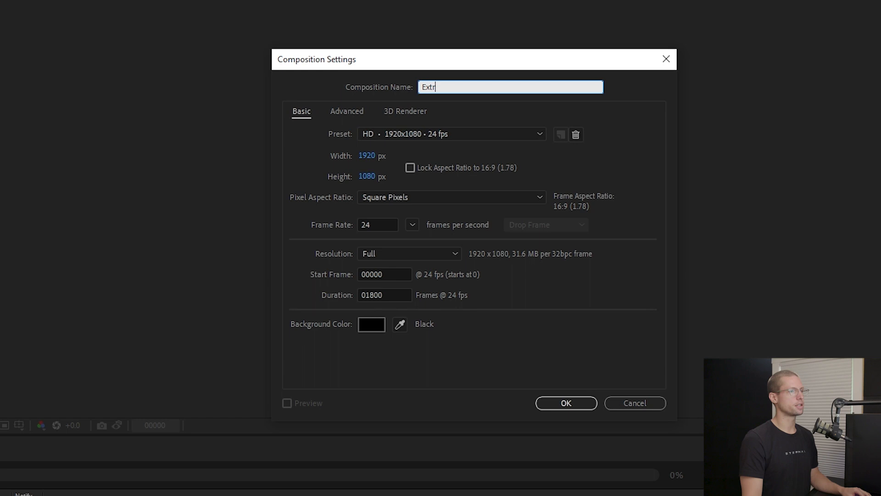
Create a 1920x1080 comp with 'MOTION TUTORIAL' text shapes and two bars inside the O.
click(565, 402)
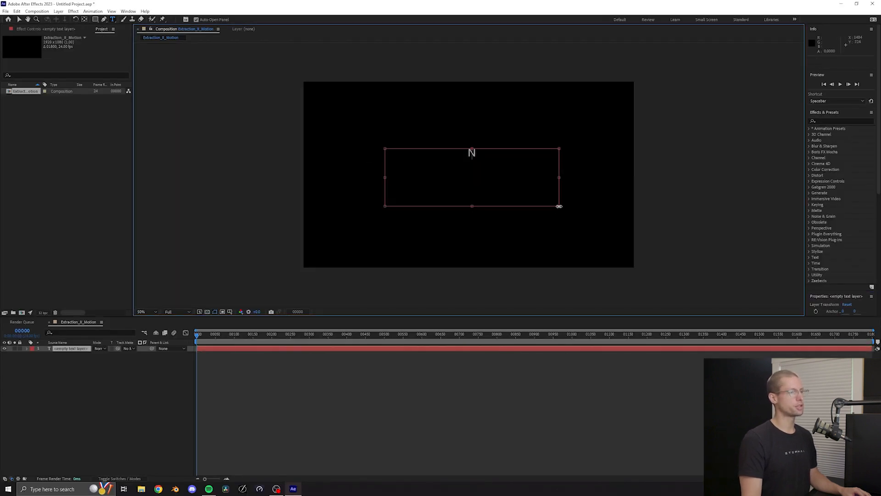
text(MOTION TUTORIAL)
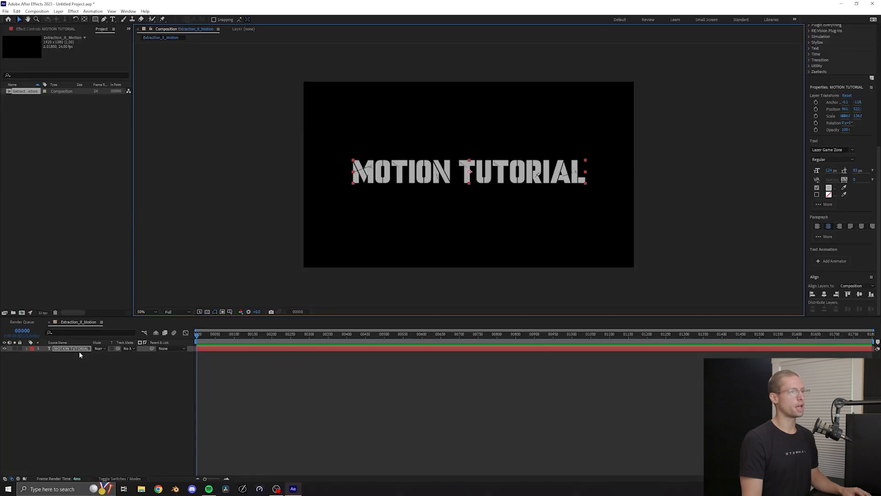
right_click(72, 347)
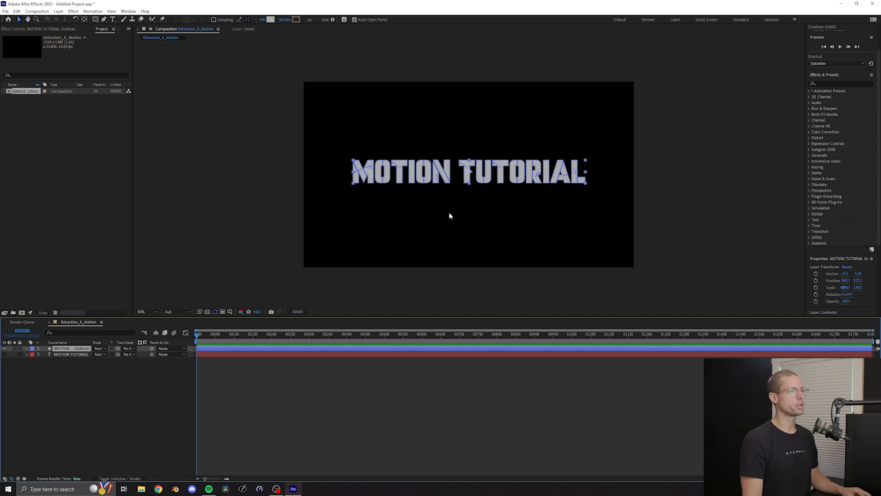
click(144, 311)
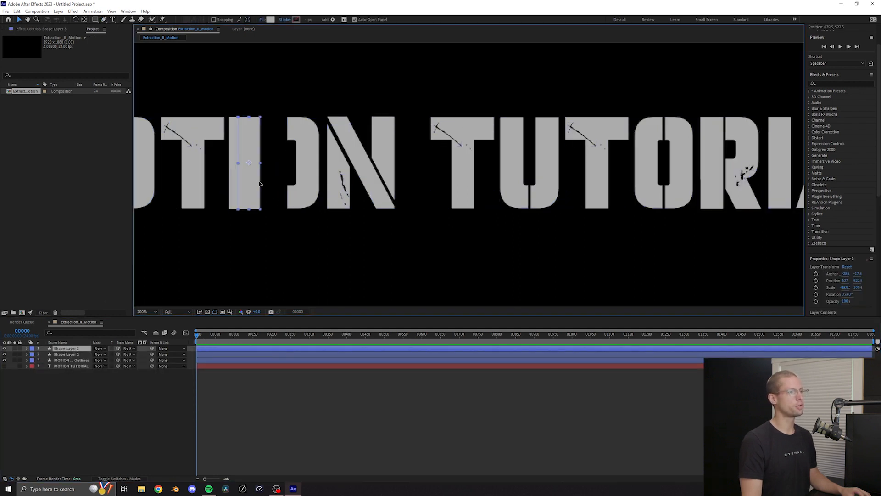
drag(248, 163, 267, 163)
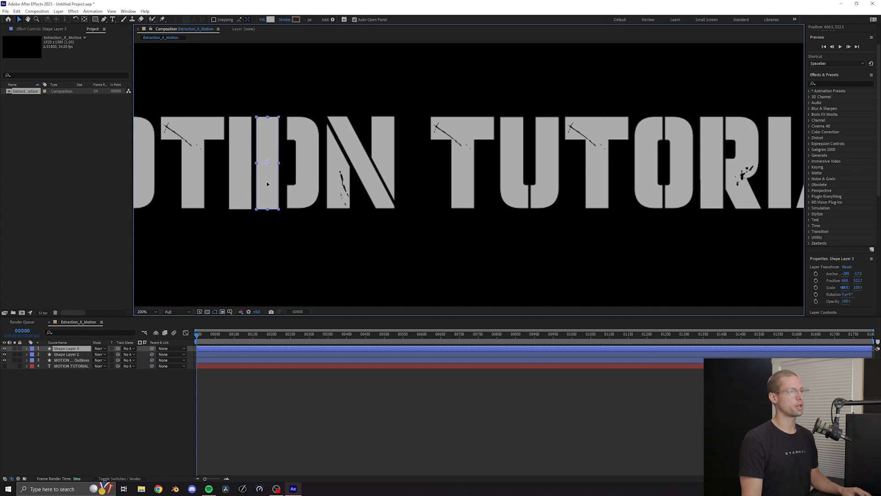
click(6, 11)
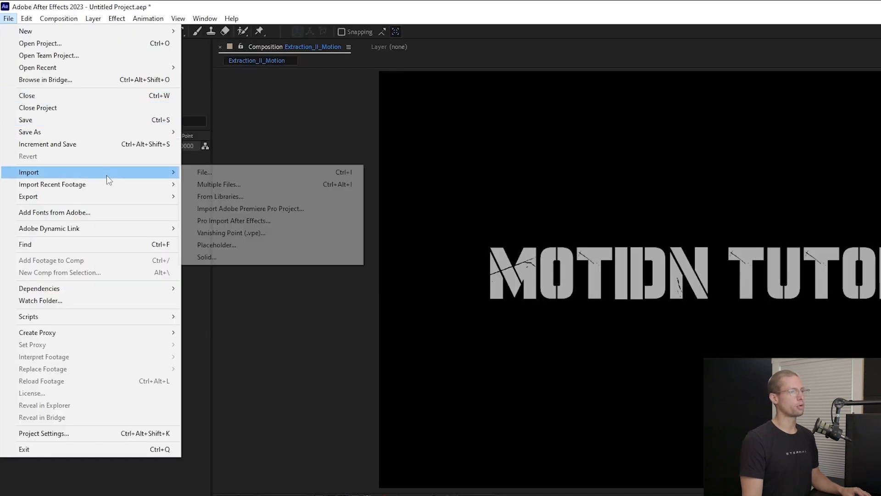
Import both metal texture JPGs and use the metal texture as the title's alpha track matte.
click(204, 172)
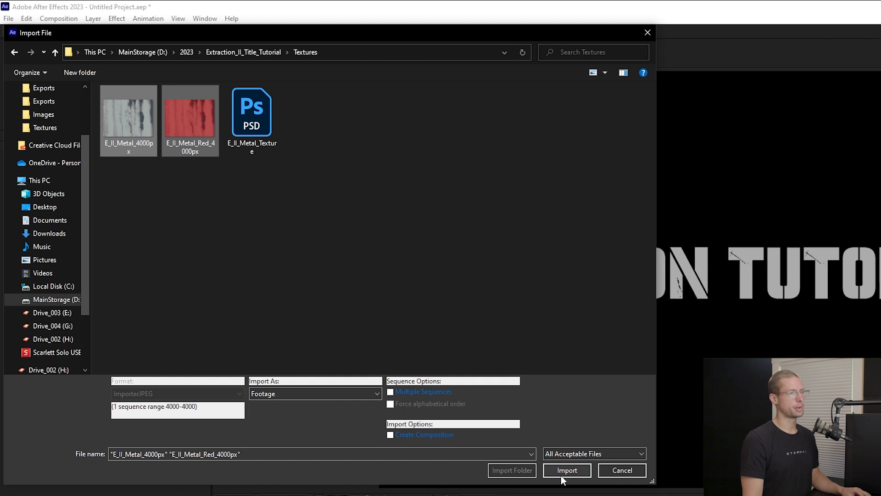
click(566, 470)
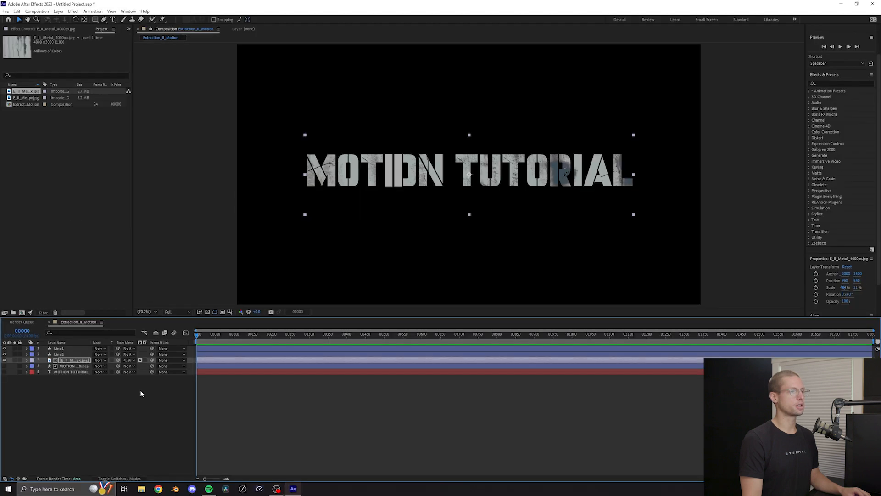
click(25, 97)
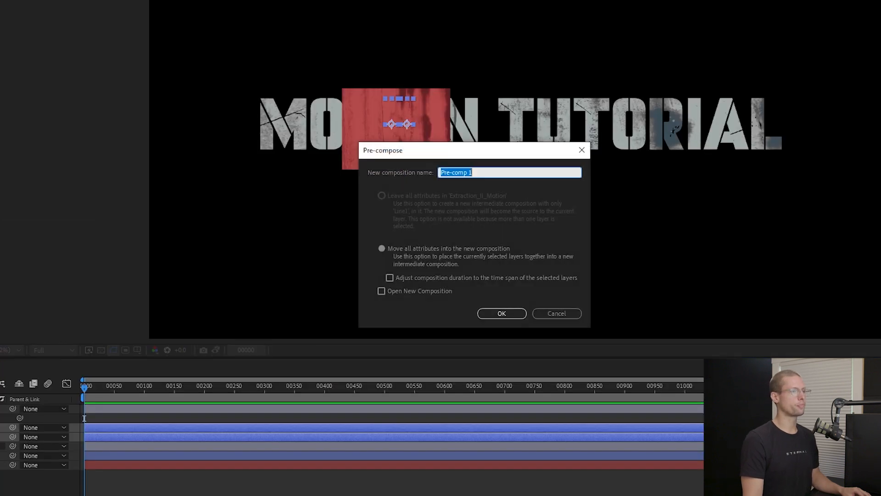
Pre-compose the bars as 'Lines' and matte the red metal texture to them.
text(Lines)
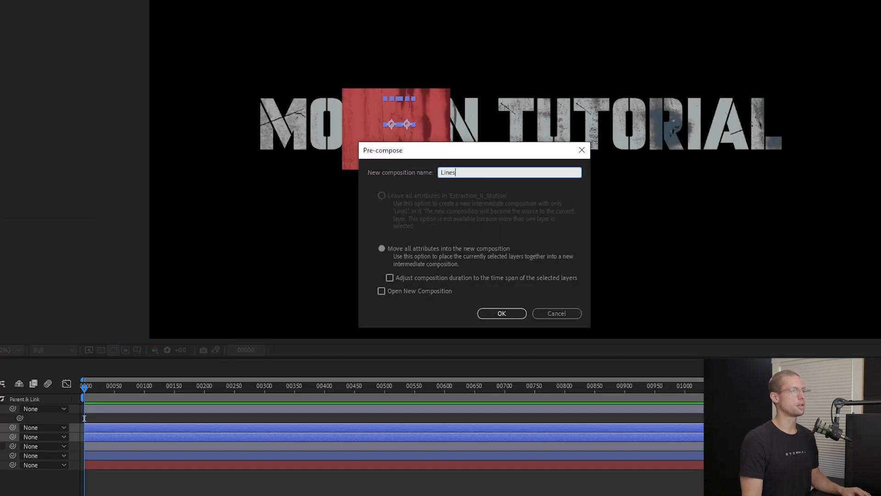
click(501, 312)
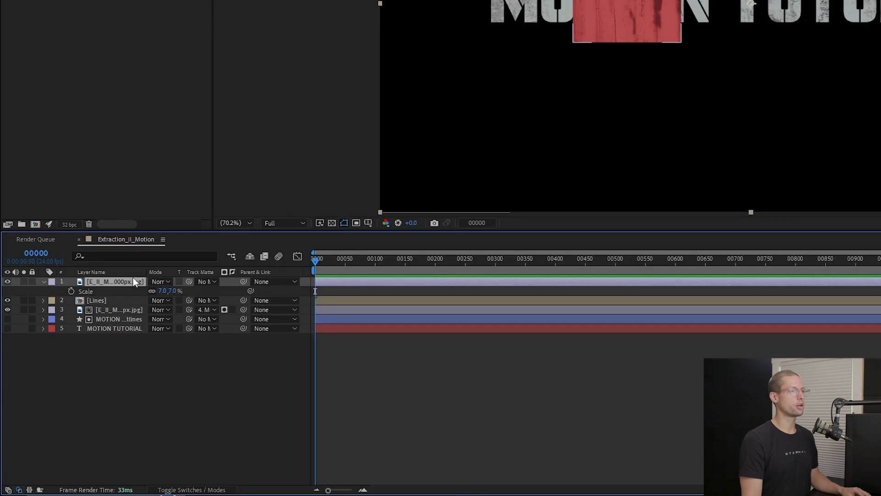
click(206, 281)
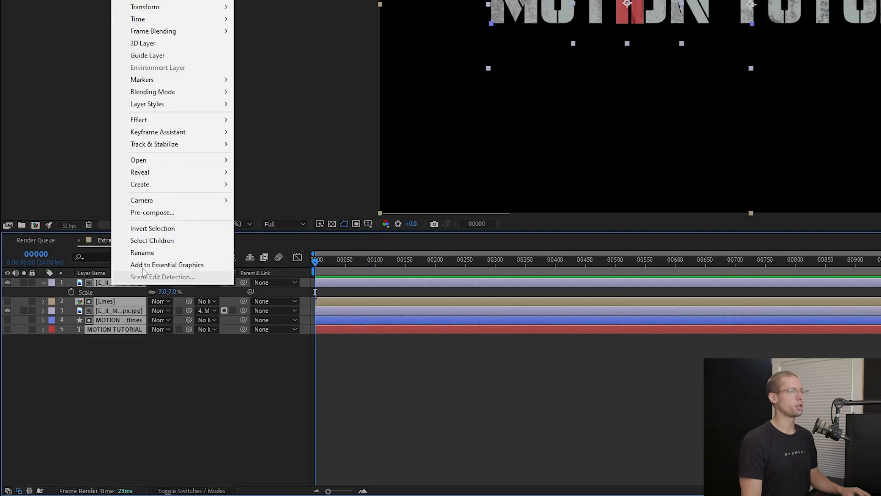
click(152, 213)
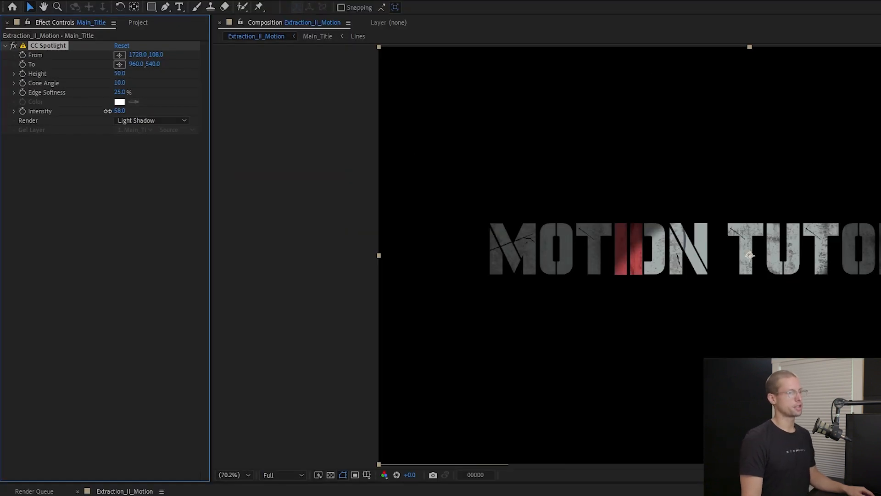
Aim the CC Spotlight shadow across the title and apply the Emboss effect.
drag(119, 111, 95, 111)
text(emboss)
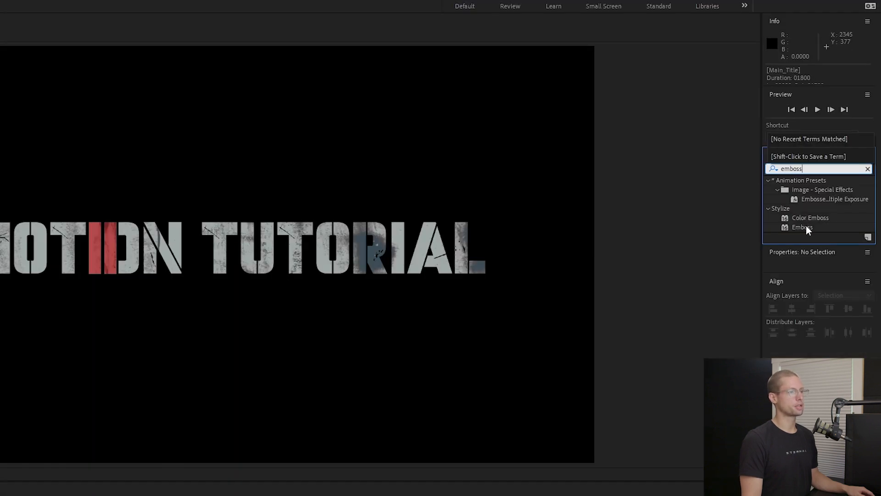
double_click(802, 227)
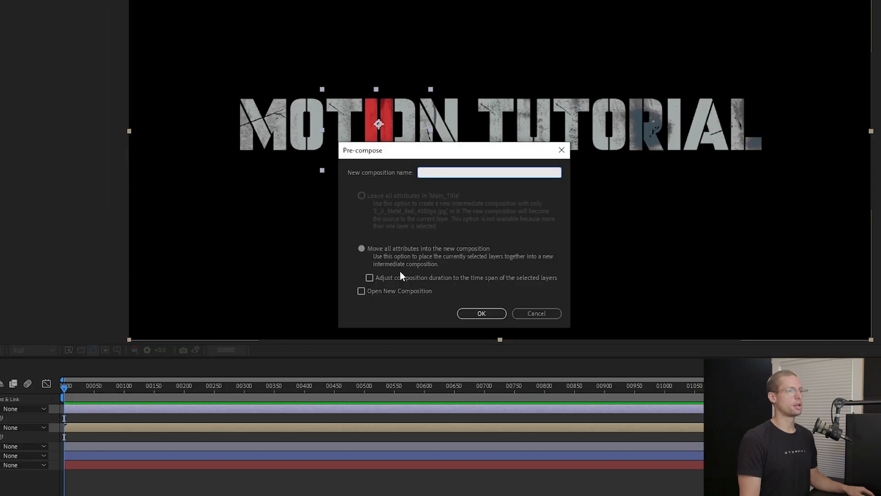
Pre-compose the red texture as 'RedLines', animating scale to 120% with Easy Ease In.
click(480, 313)
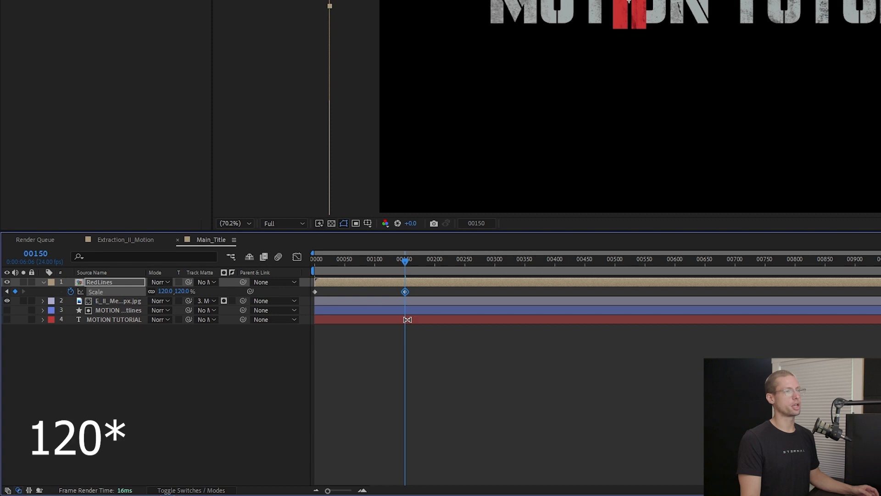
right_click(405, 291)
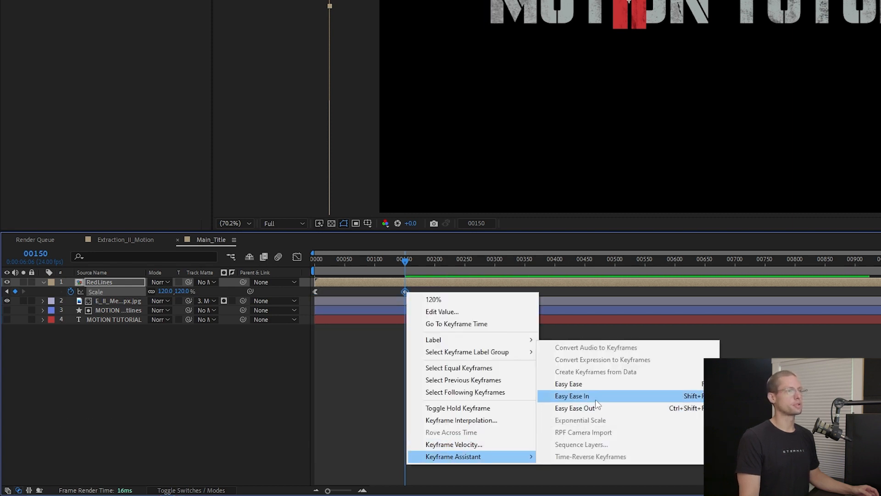
click(571, 395)
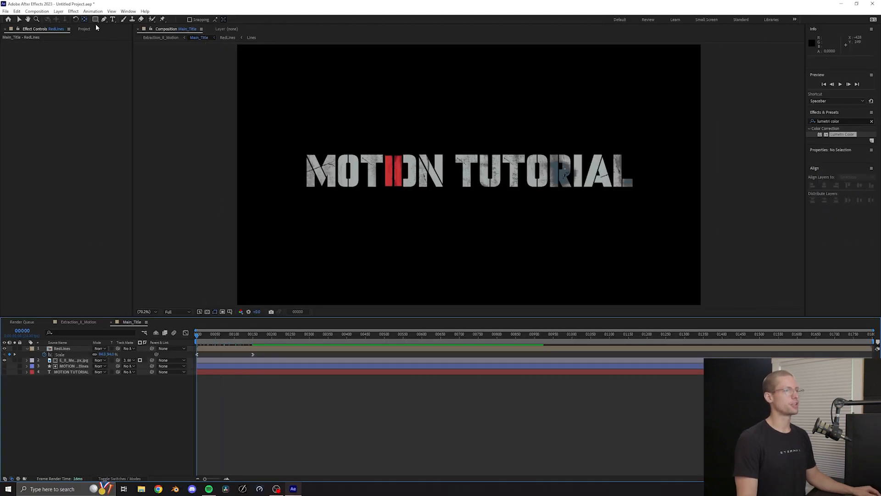
Draw a #4A4A4A rectangle whose width scales from 0% to 100% with Easy Ease Out.
drag(403, 145, 453, 211)
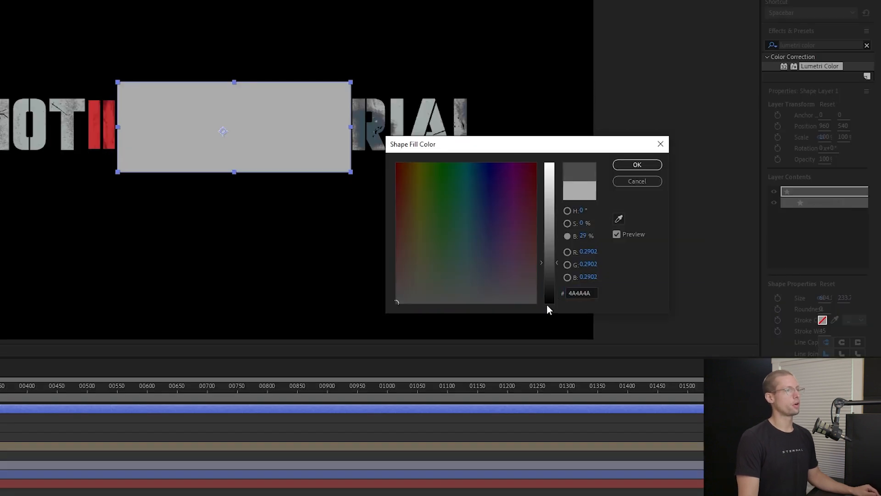
click(636, 165)
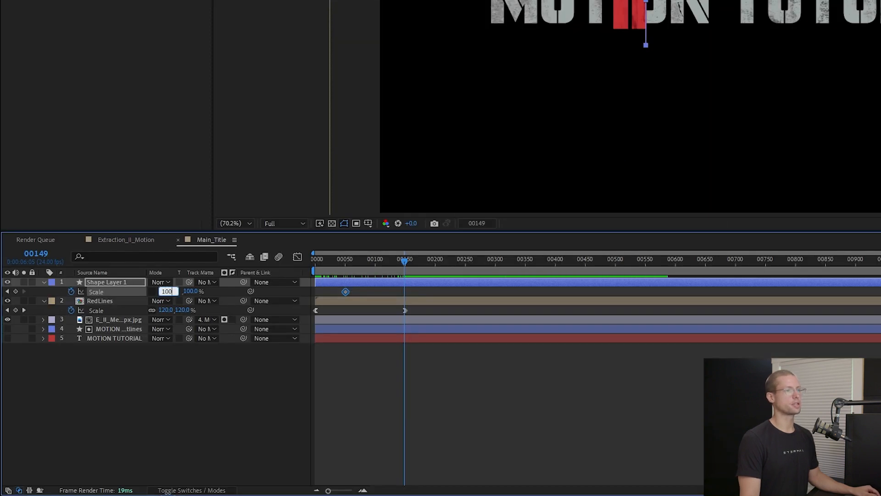
right_click(346, 291)
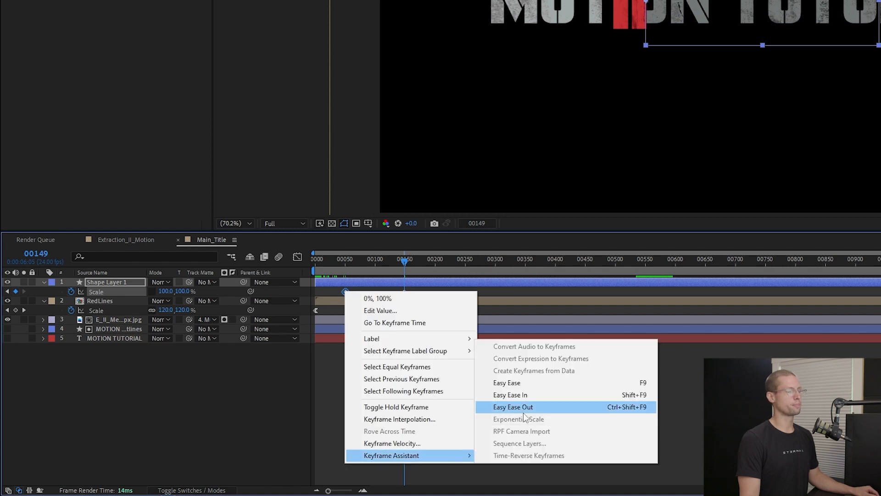
click(512, 406)
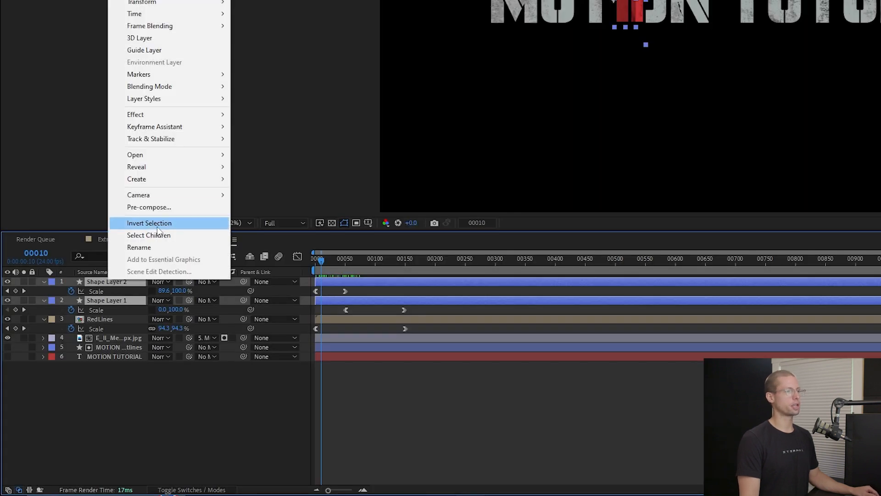
Start pre-composing both shadow shape layers into a new composition.
click(148, 207)
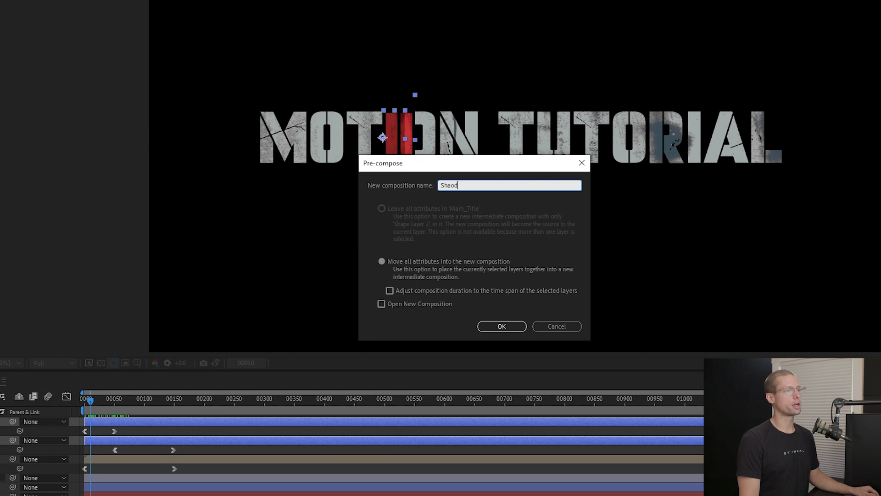